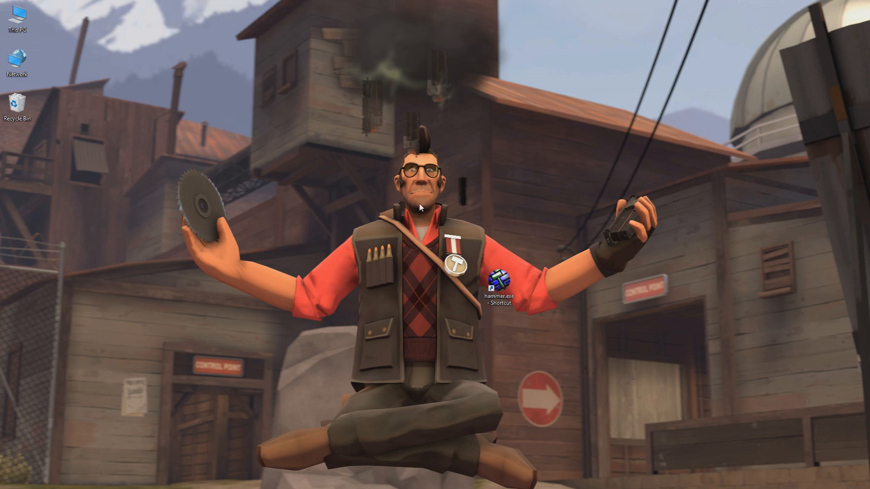
mouse_move(610, 229)
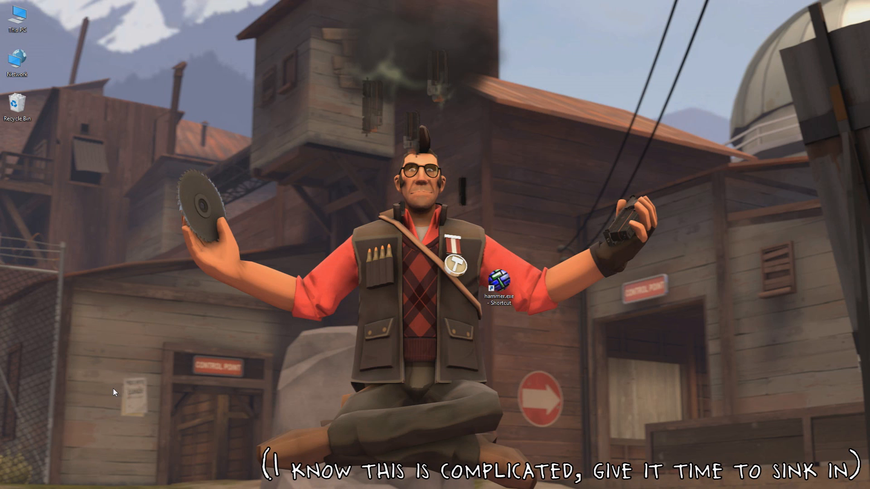
mouse_move(420, 352)
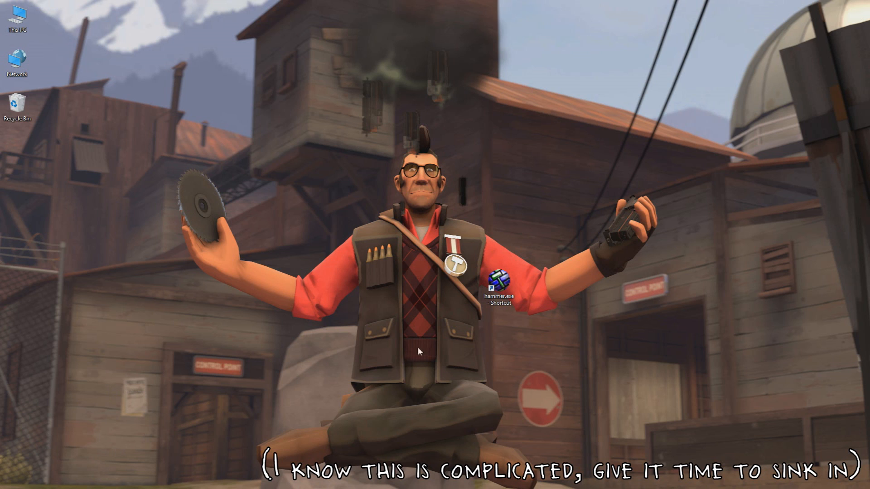
mouse_move(746, 363)
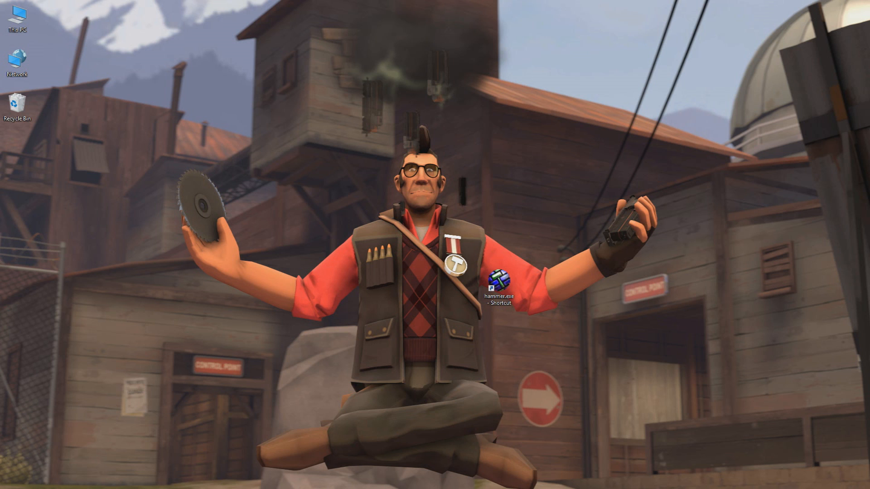
Launch Hammer and load the koth_firstmap portal file to show its visleaf portal lines.
double_click(493, 290)
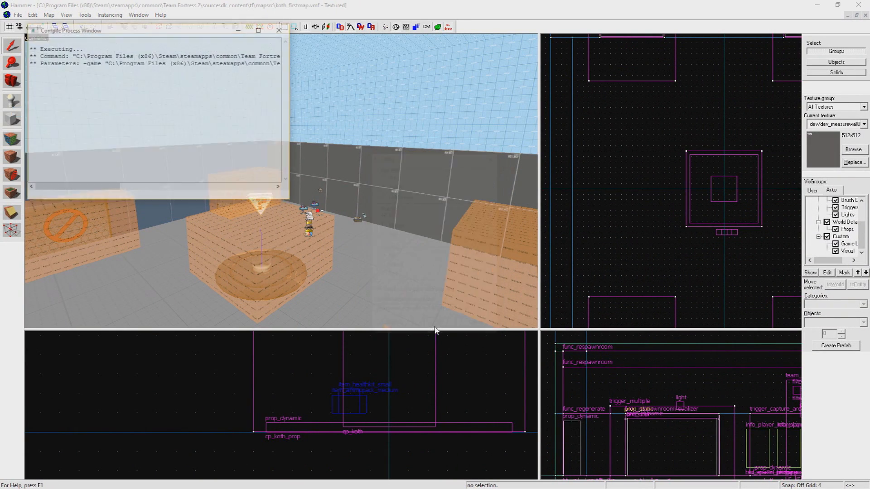
click(49, 14)
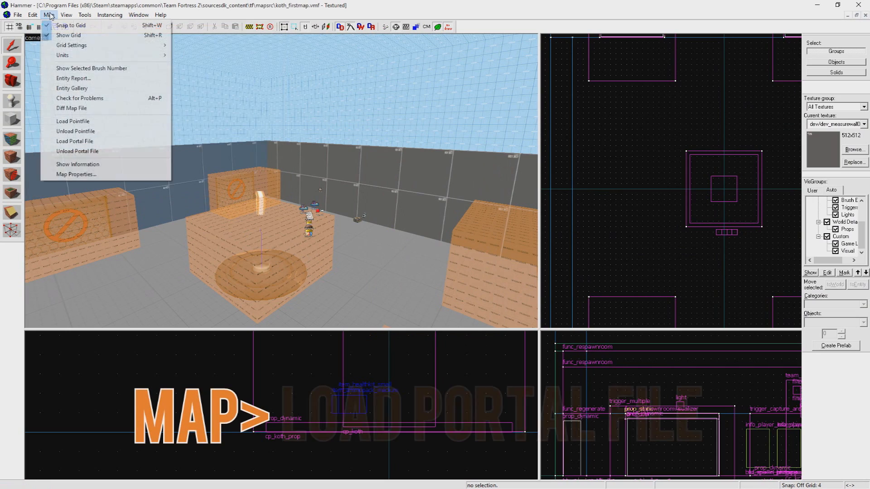
click(75, 141)
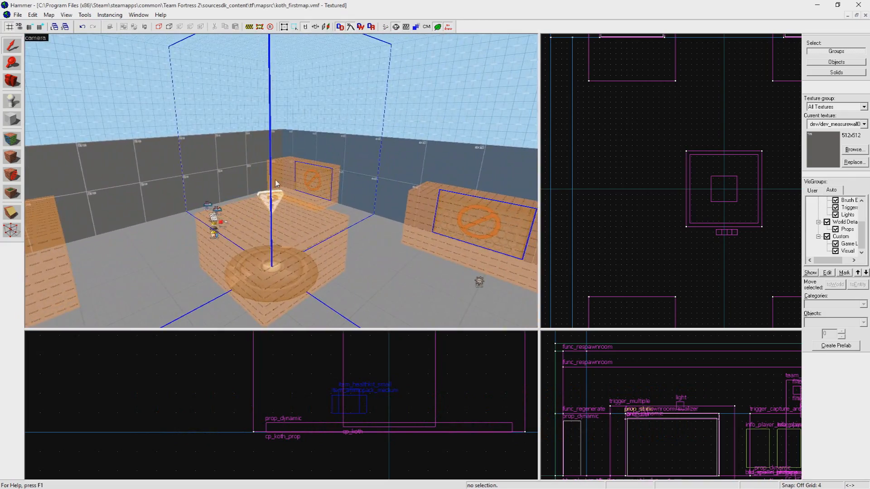
Unload the portal file so the portal lines are hidden again.
click(48, 15)
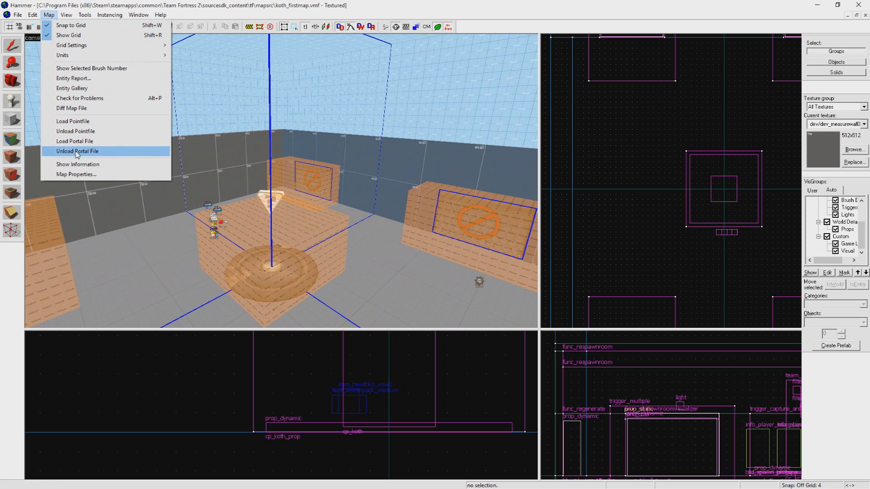
click(76, 152)
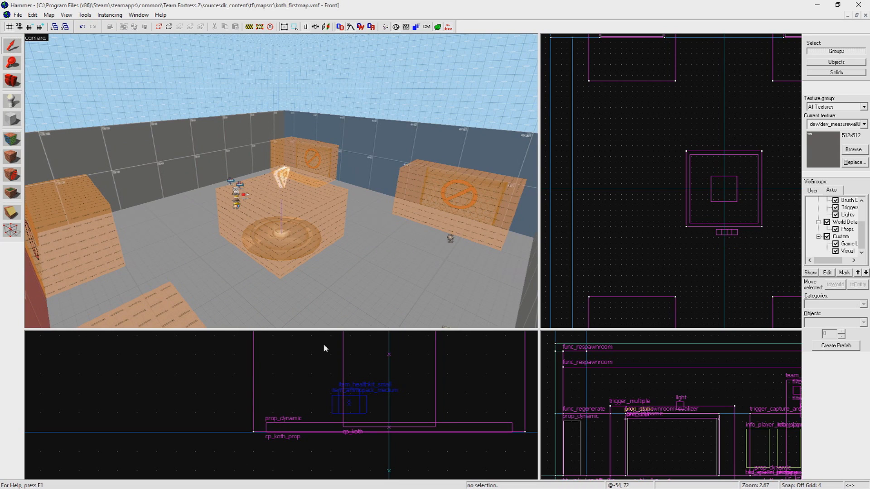
Activate the Block brush tool for drawing a new 288x32x240 wall brush.
click(12, 139)
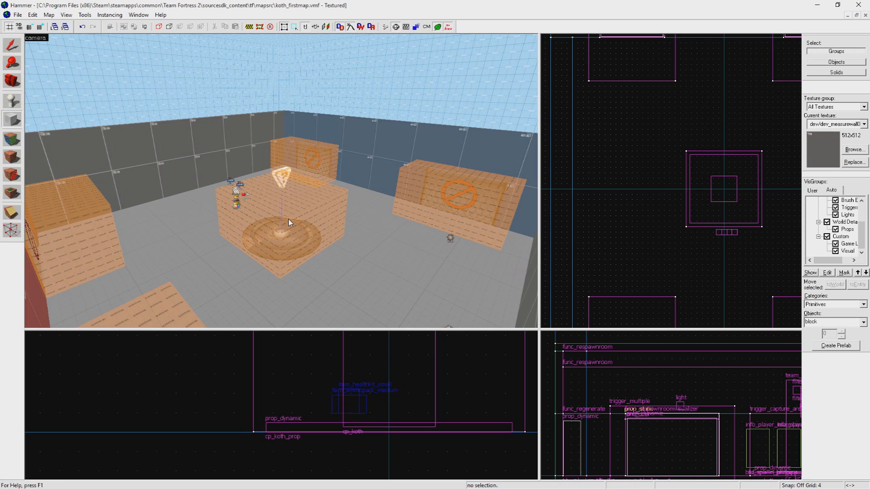
mouse_move(419, 219)
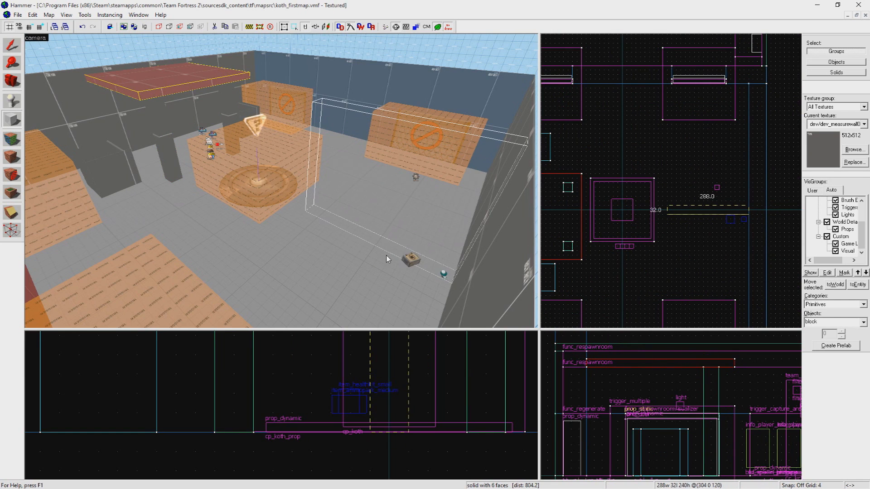
Run Map to recompile the koth map with the new wall.
click(18, 14)
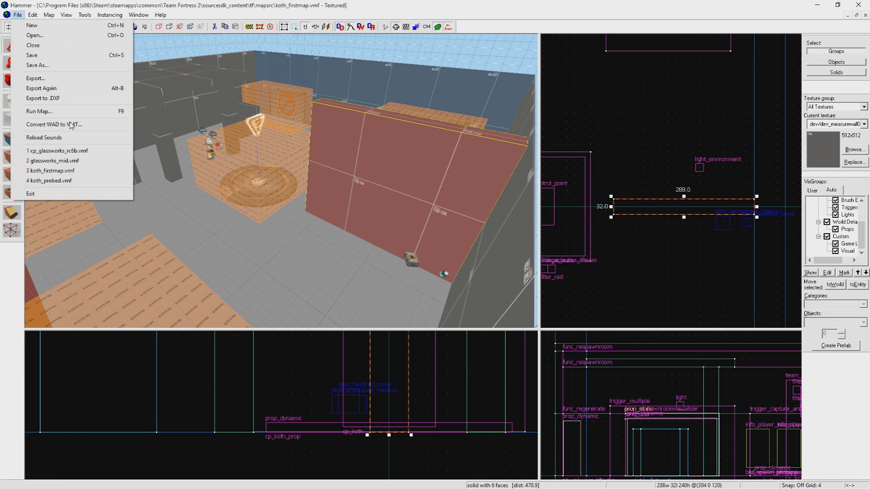
click(39, 110)
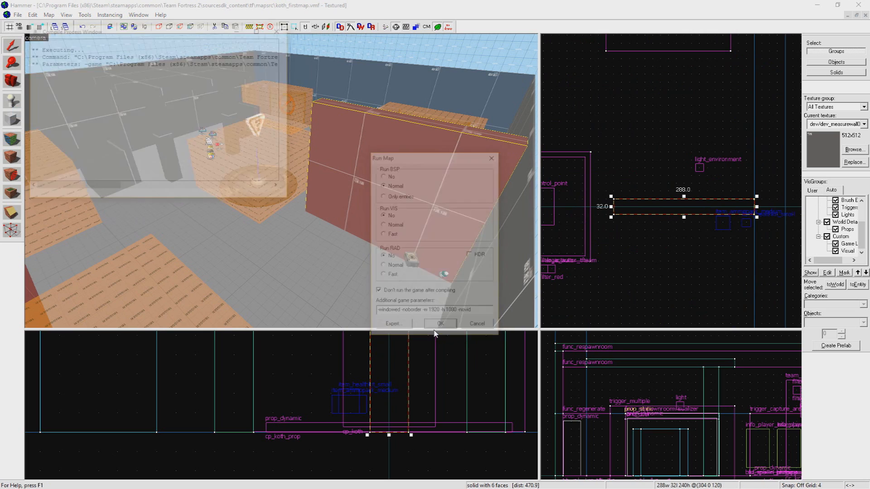
Load the freshly compiled default portal file into the view.
click(48, 15)
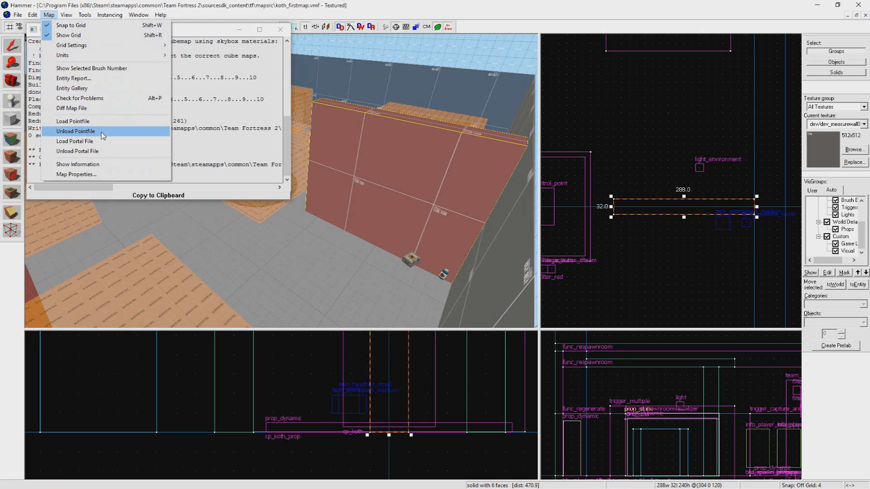
click(73, 142)
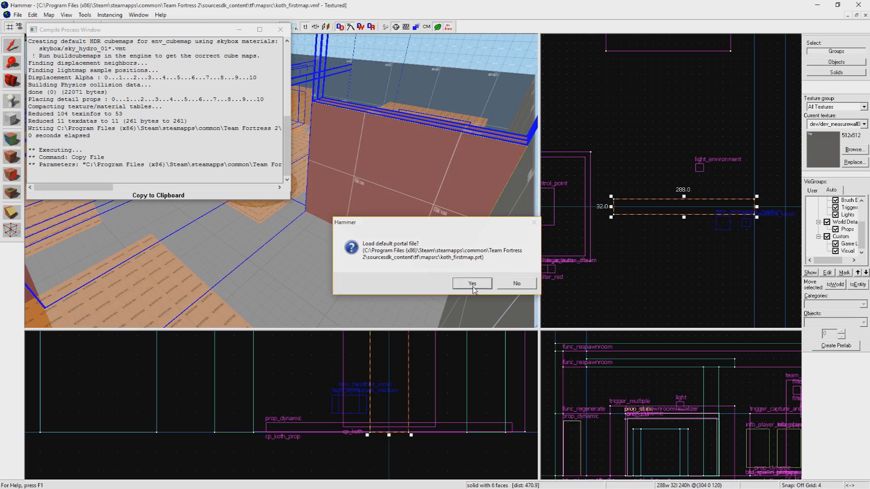
click(471, 284)
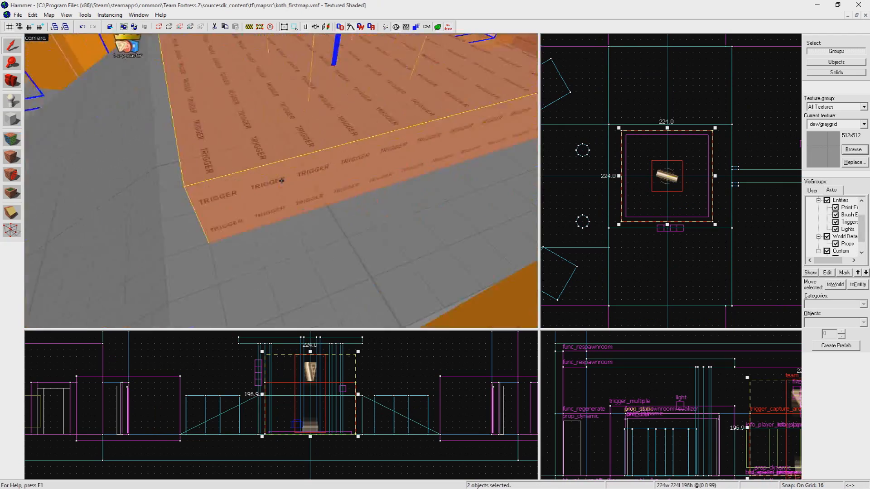
Recompile the map and reload the portal file to refresh the portal lines.
click(19, 15)
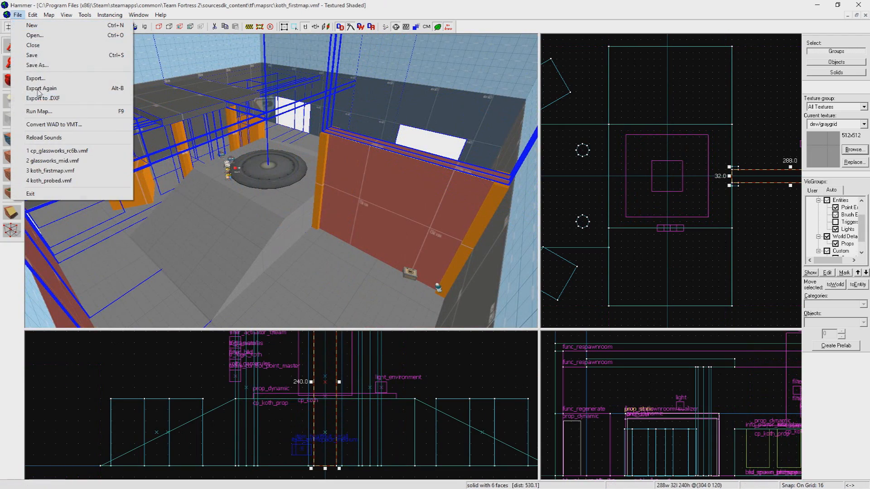
click(39, 110)
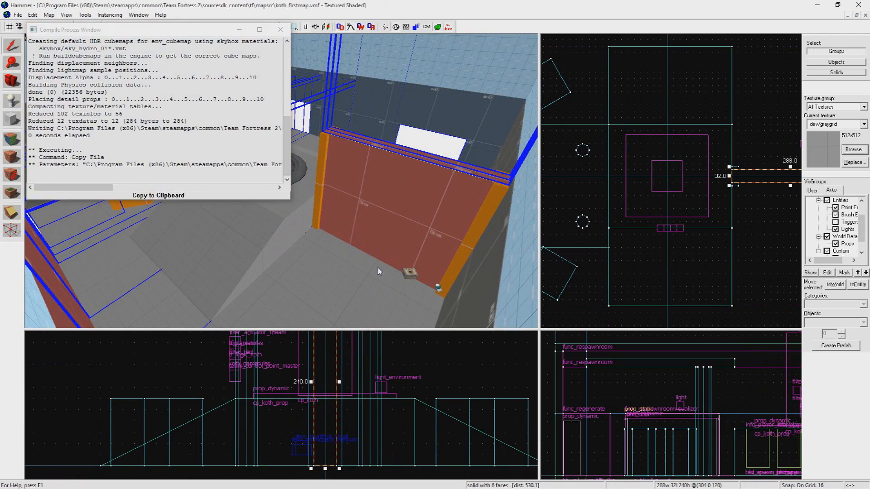
click(48, 14)
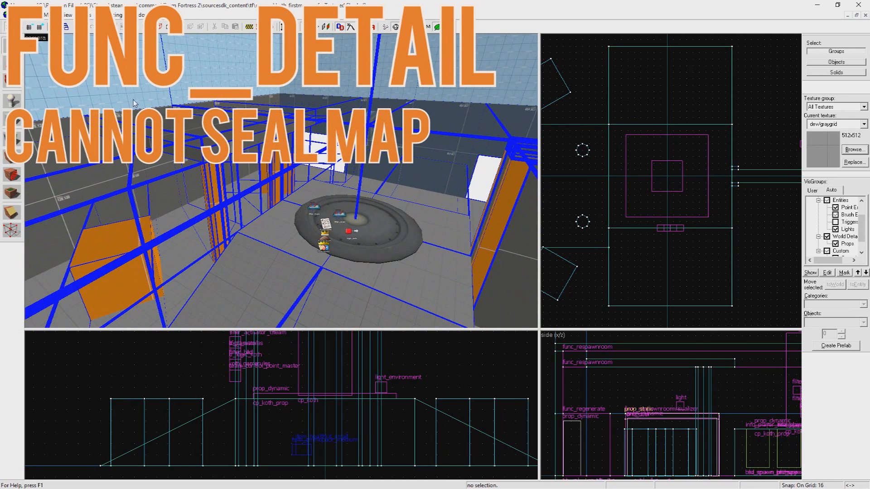
mouse_move(399, 196)
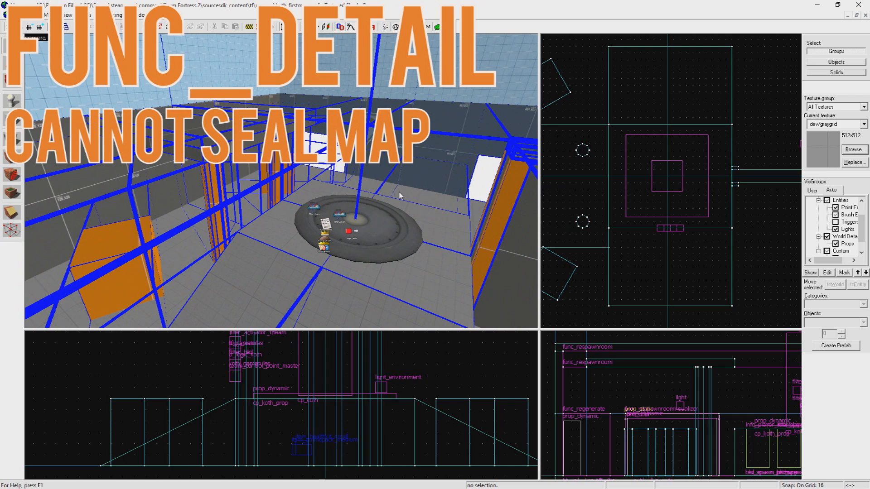
mouse_move(379, 288)
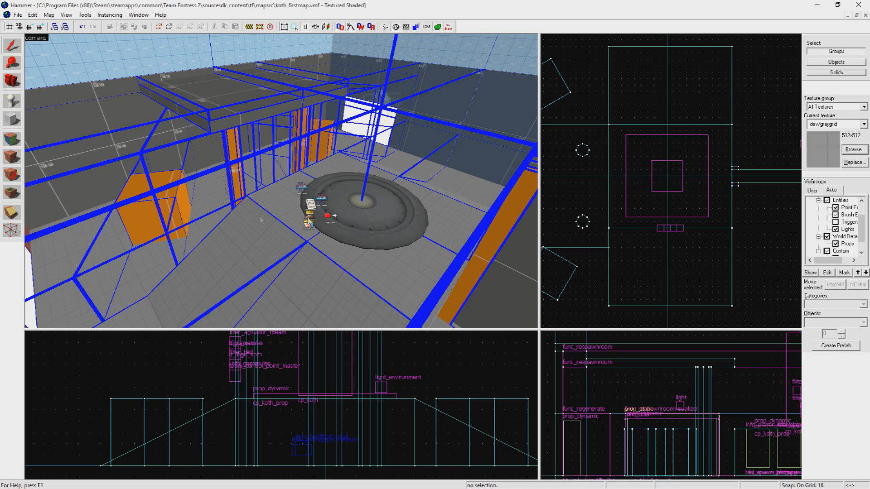
Tie the two selected orange pillars to an entity of class func_detail.
click(48, 15)
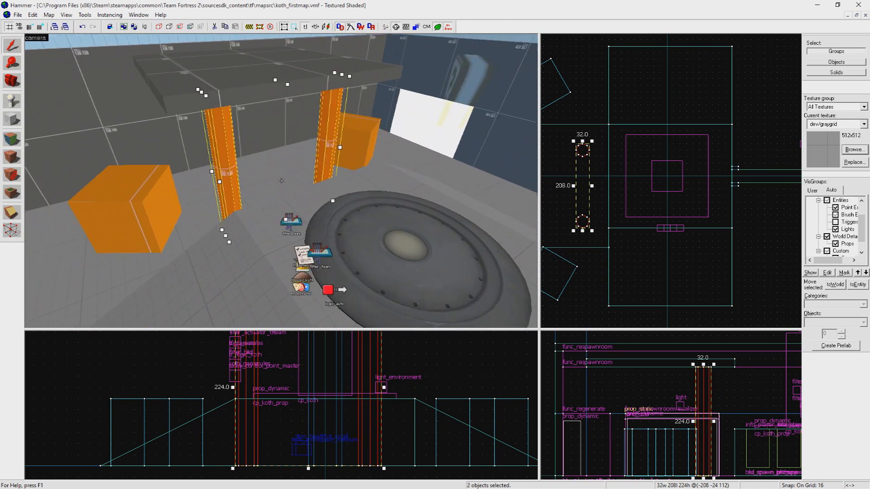
click(371, 217)
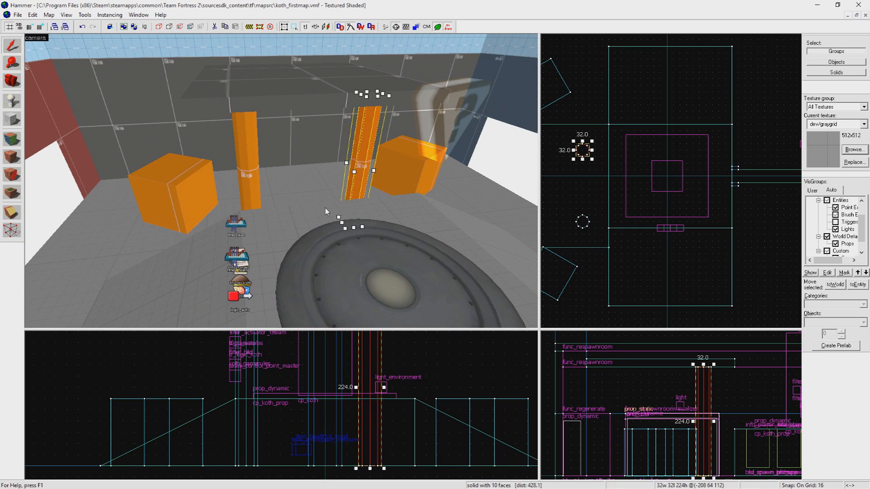
key(ctrl+t)
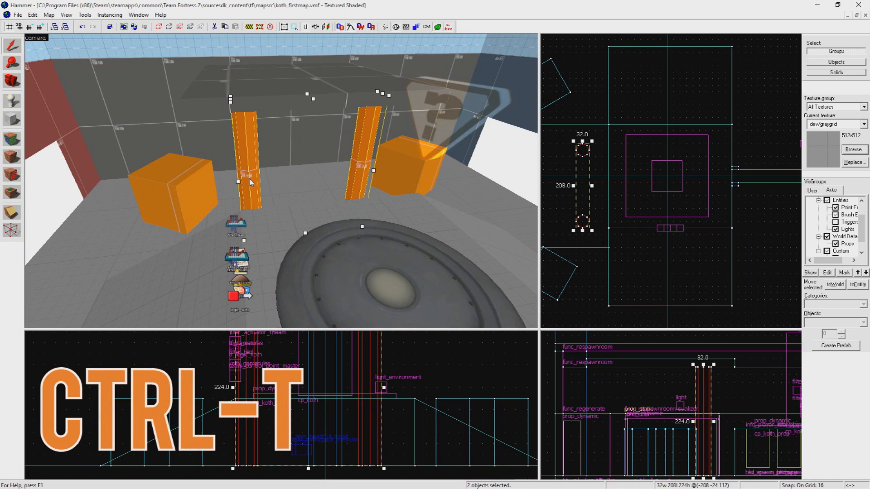
key(ctrl+t)
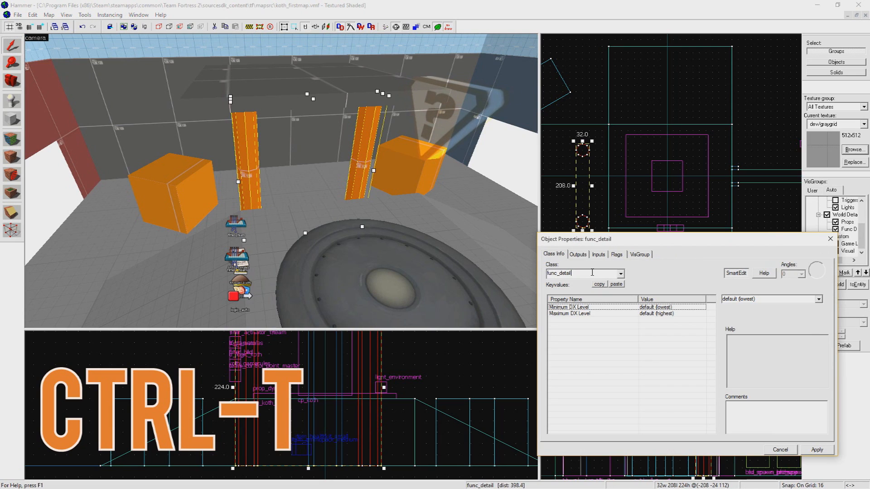
triple_click(565, 272)
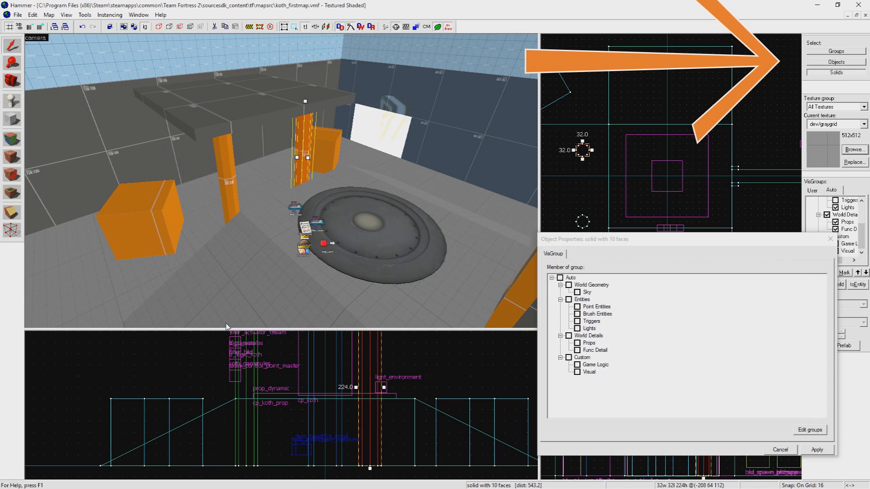
Inspect the other pillar's properties and clear the selection.
click(302, 170)
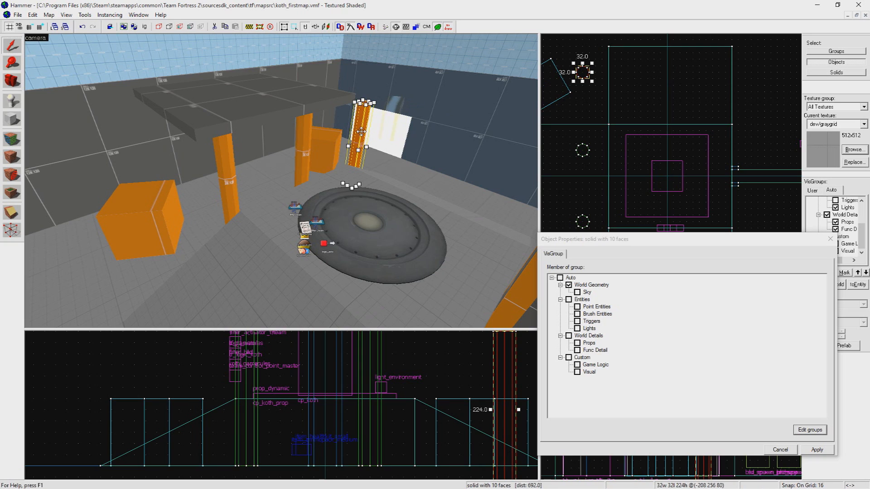
click(313, 177)
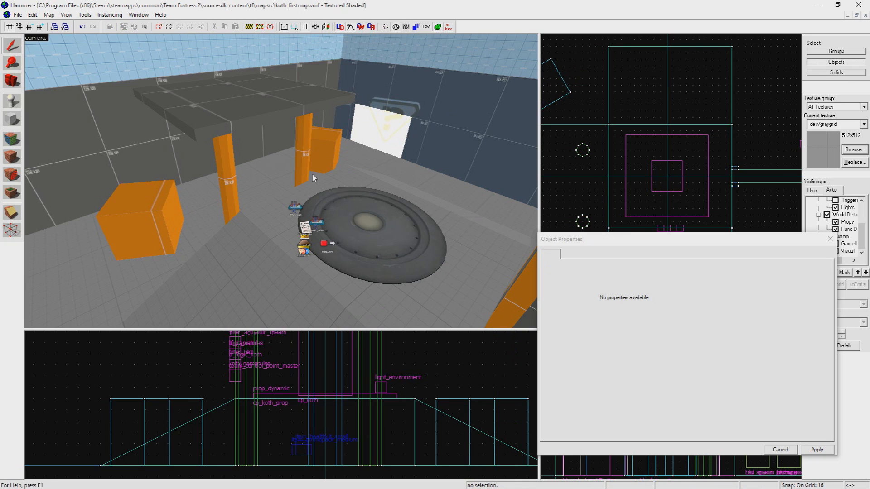
click(366, 222)
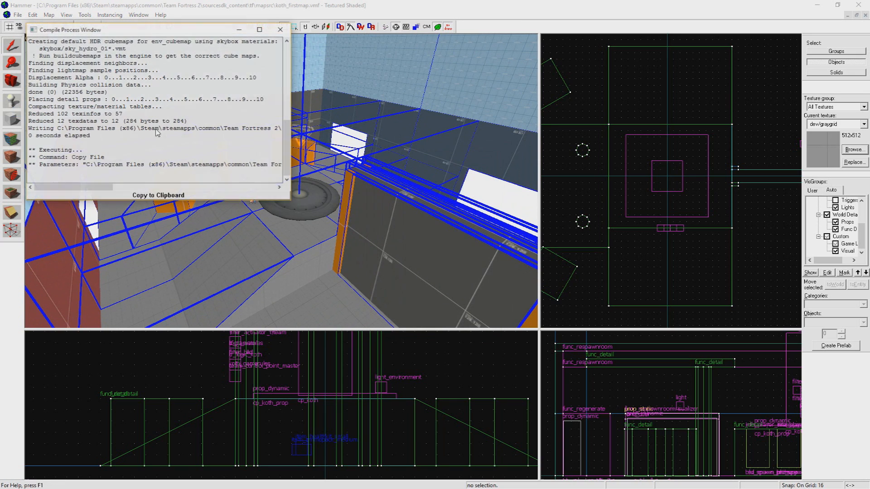
Dismiss the compile log, load the default portal file and add the ramps to the existing func_detail.
click(65, 14)
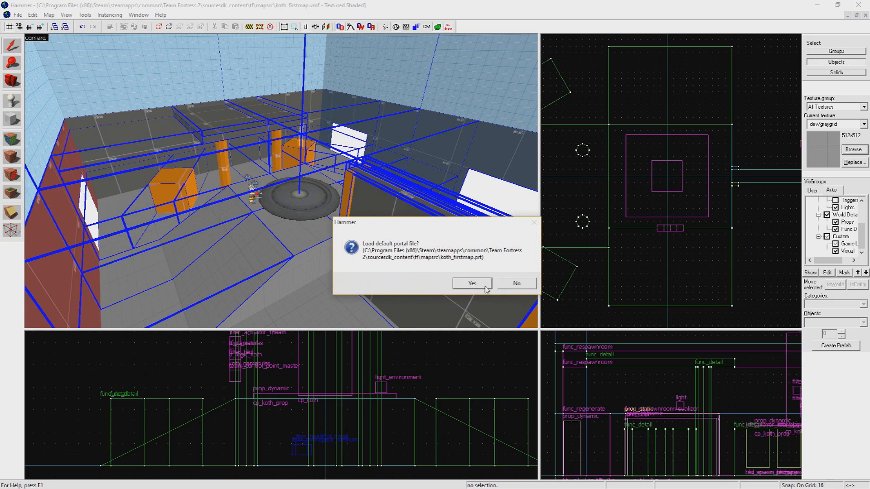
click(471, 284)
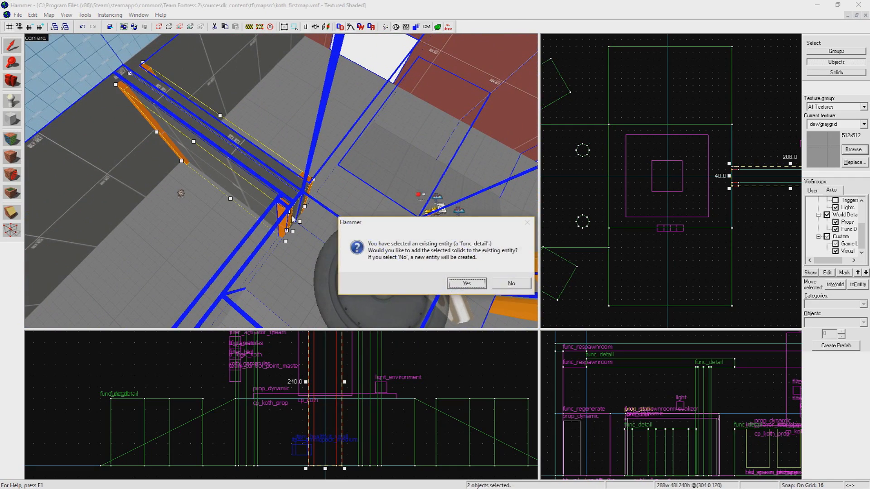
click(48, 15)
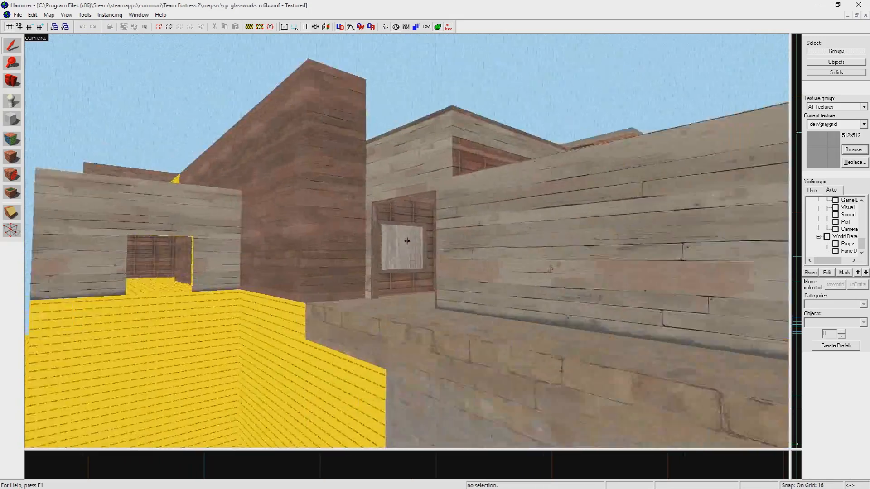
Switch from cp_glassworks_rc6b to the koth_probed map file.
click(48, 15)
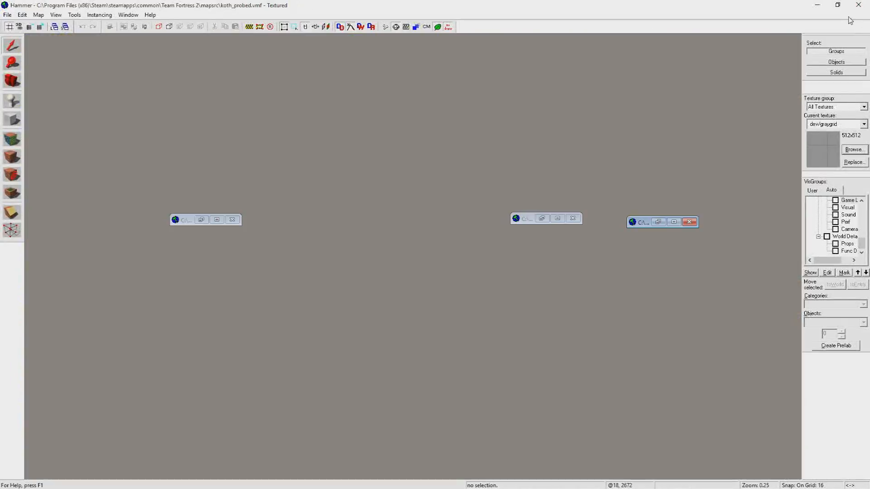
Restore the view windows and load koth_probed.prt to show the map's visleafs.
click(674, 222)
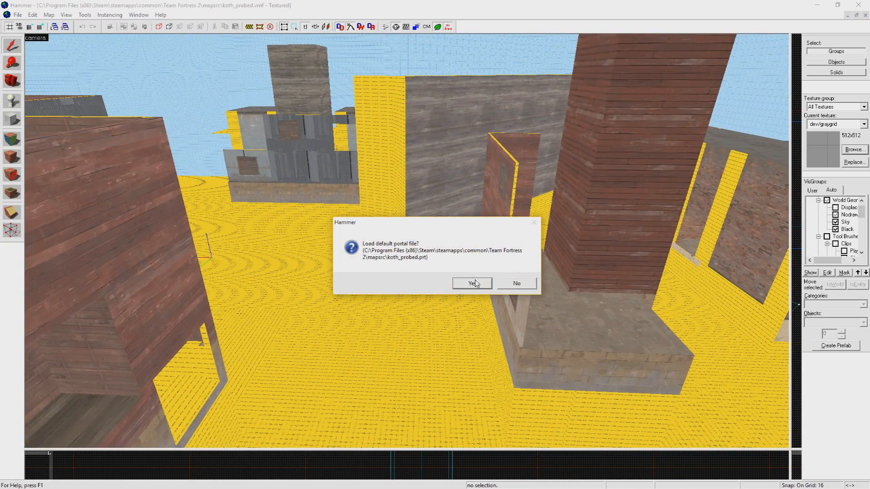
click(472, 284)
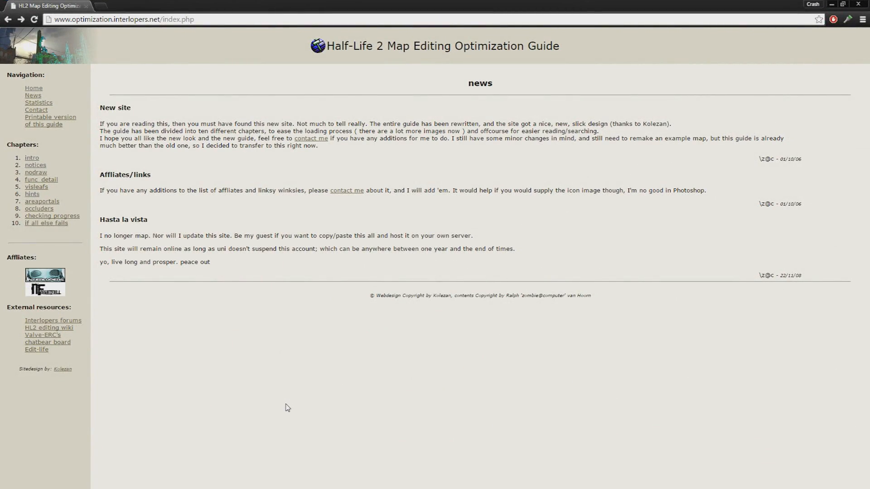
Go to the guide's notices then func_detail chapter and scroll down to its summary.
click(35, 165)
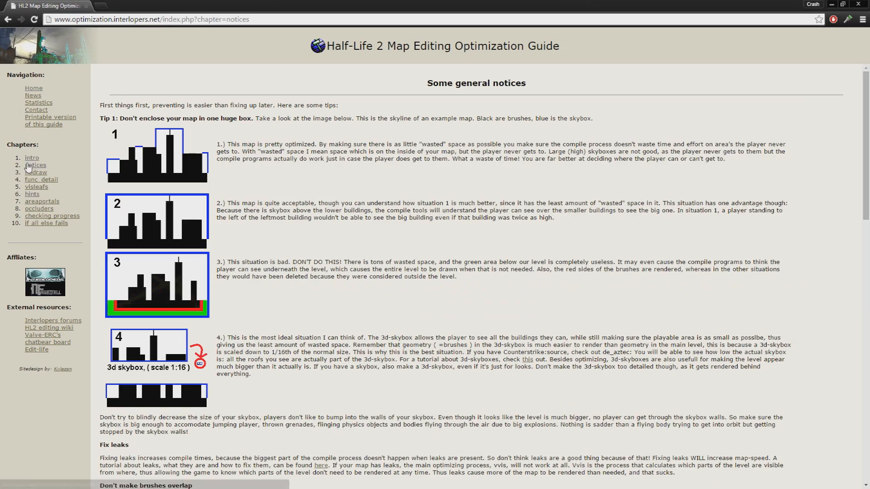
mouse_move(110, 243)
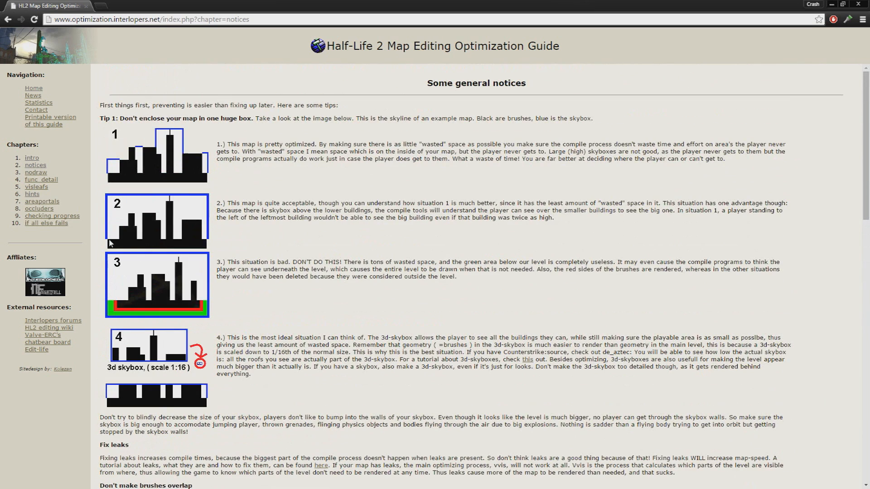
click(41, 179)
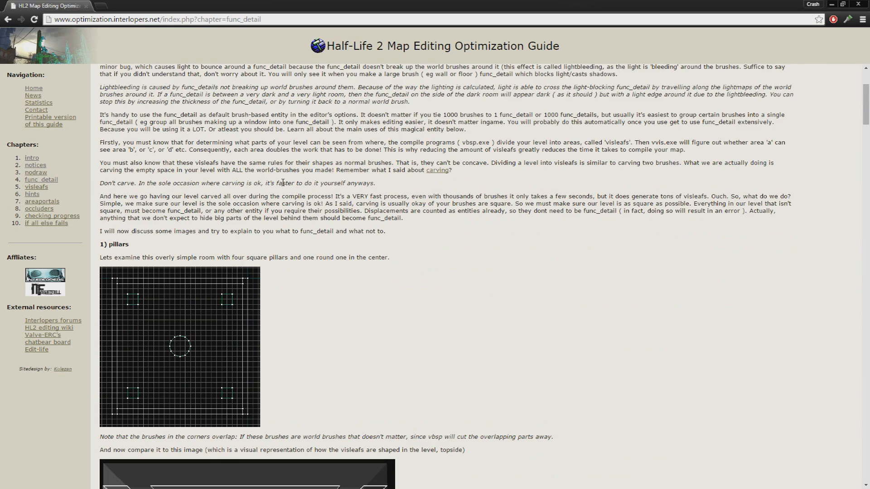
scroll(down, 3)
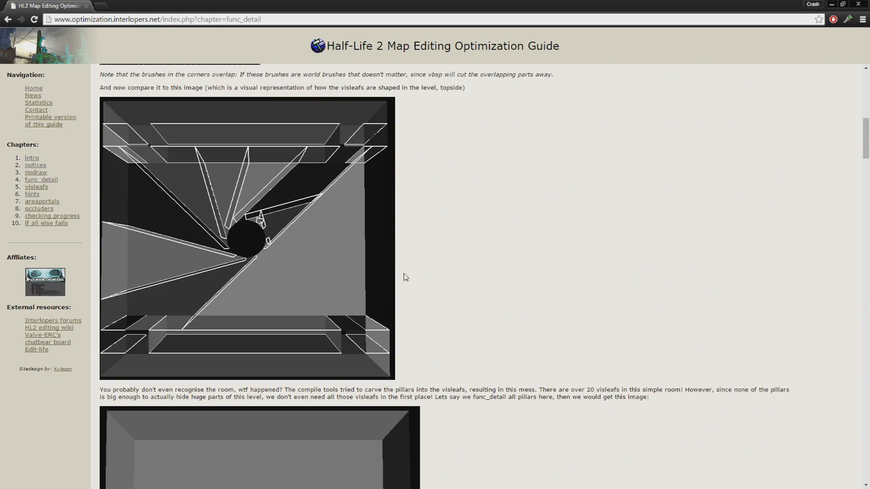
scroll(down, 3)
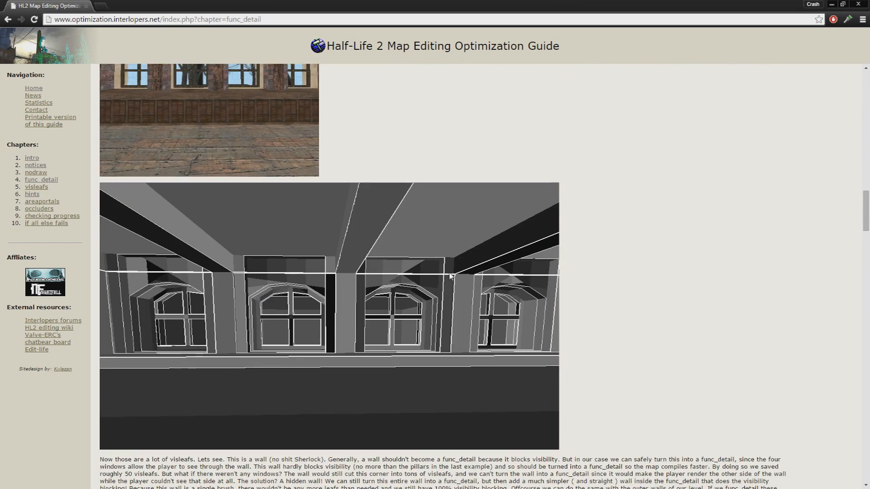
scroll(down, 3)
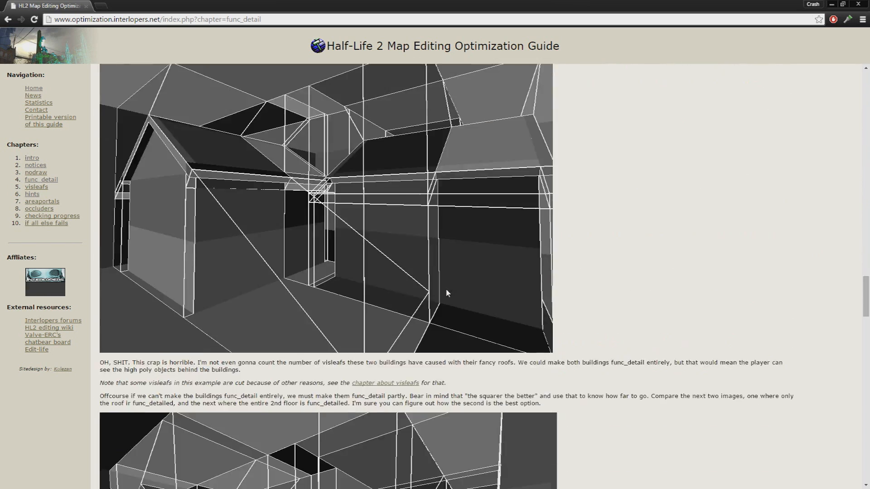
scroll(down, 3)
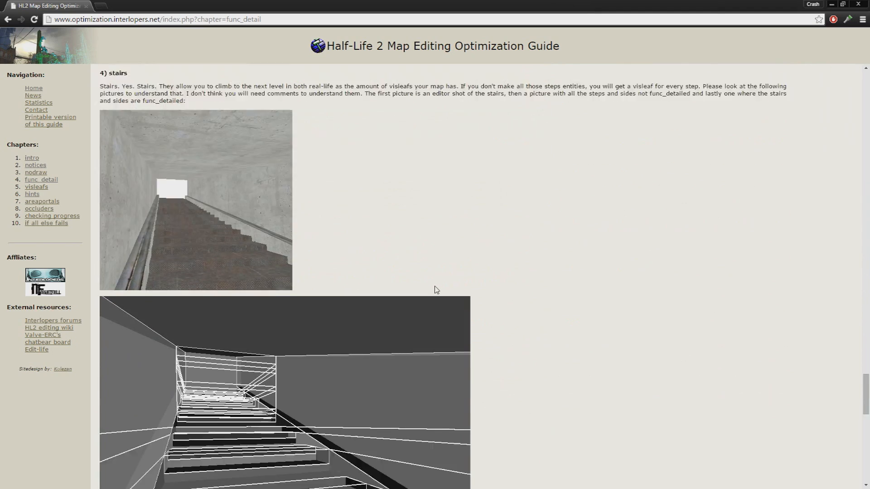
scroll(down, 3)
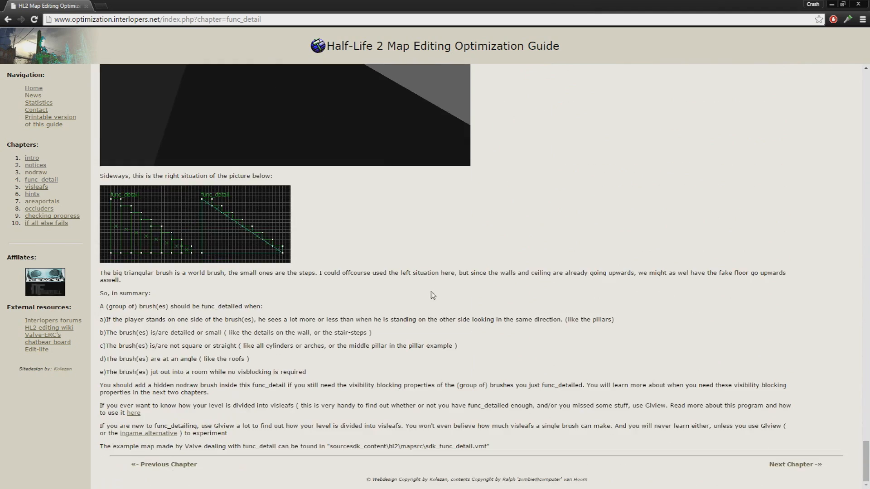